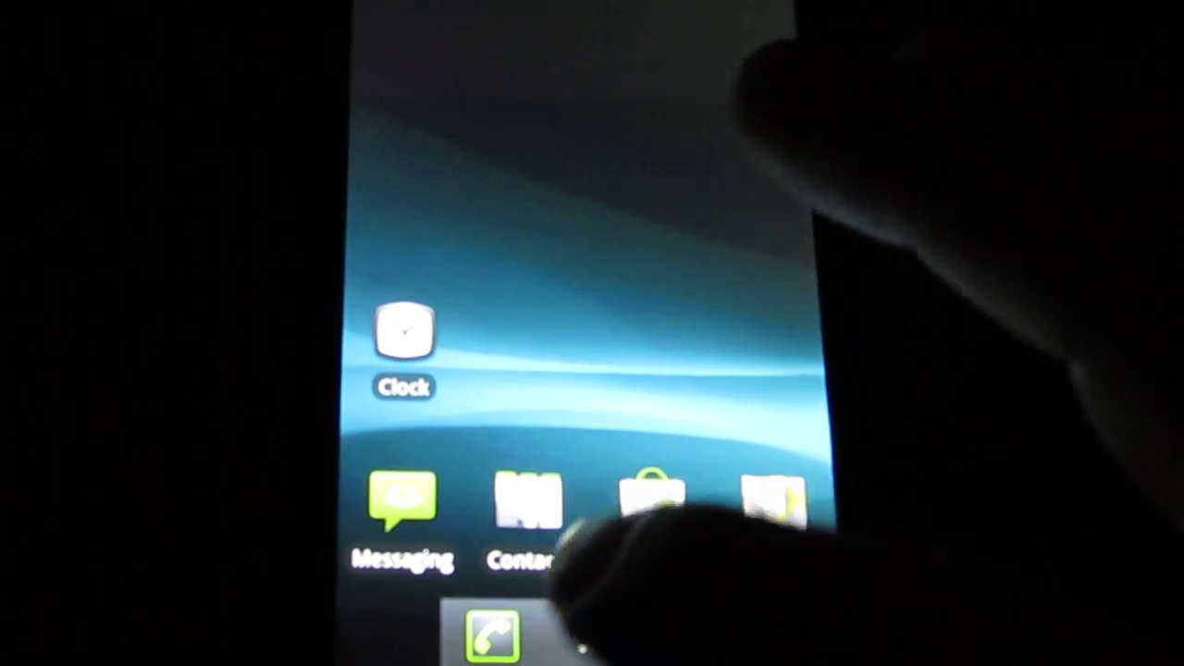
- Check the ongoing notifications in the shade, then open the Phone dialer keypad
click(592, 636)
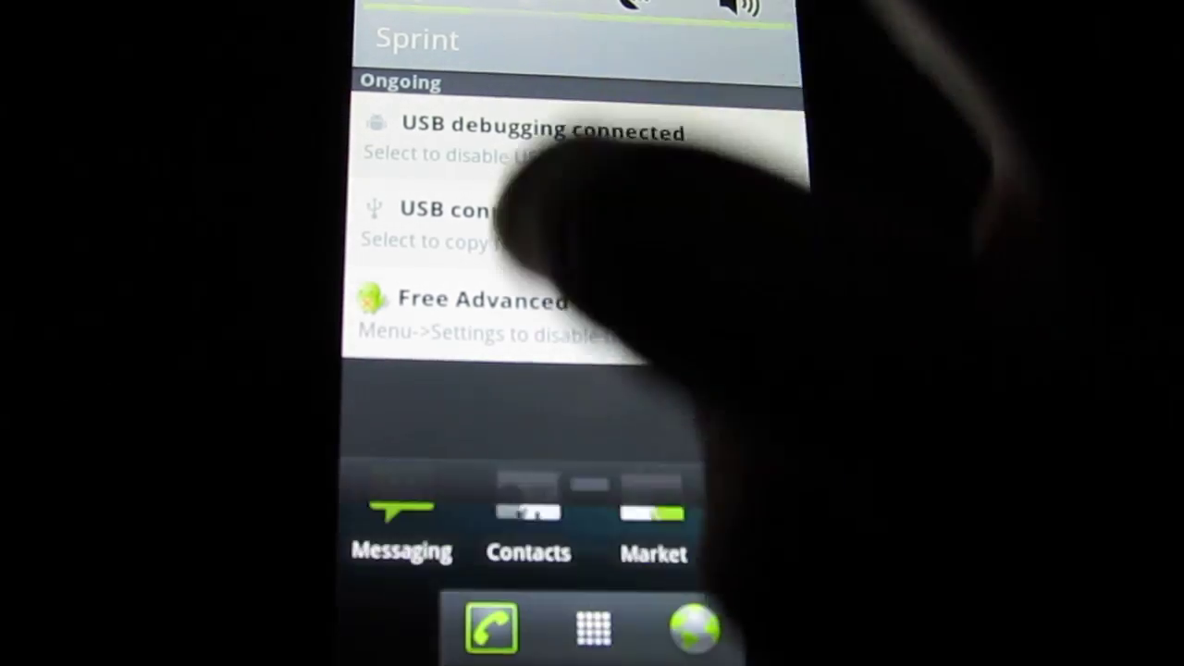
click(491, 629)
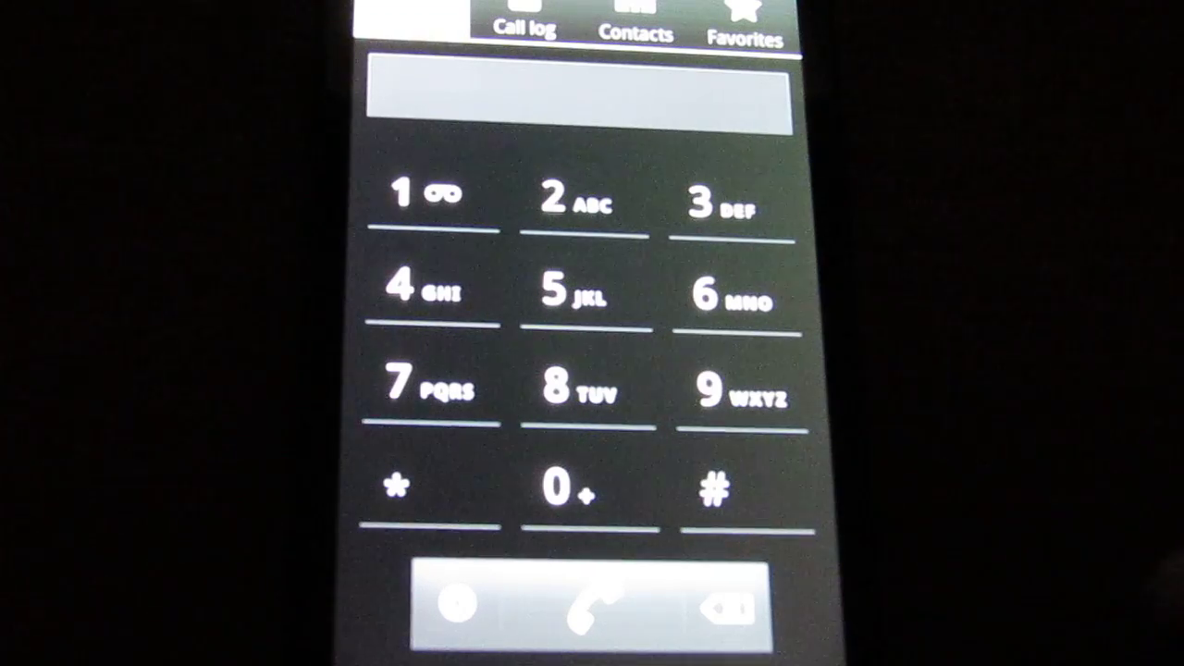